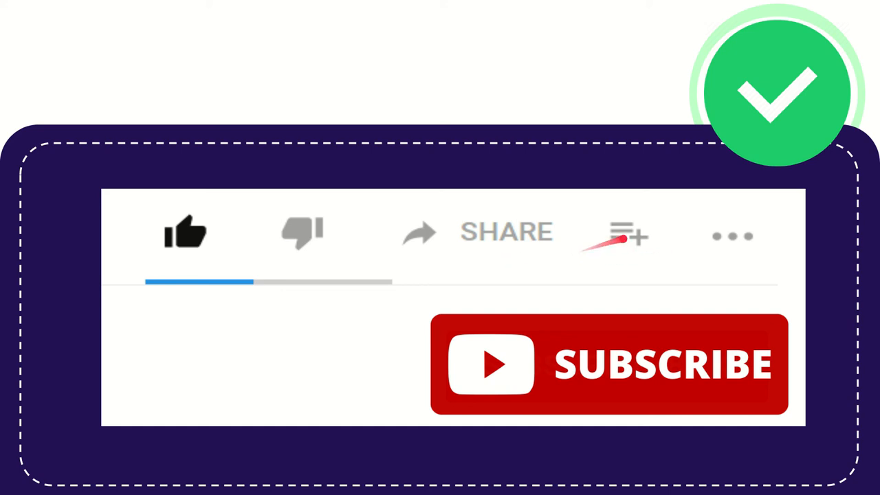
pyautogui.moveTo(626, 234)
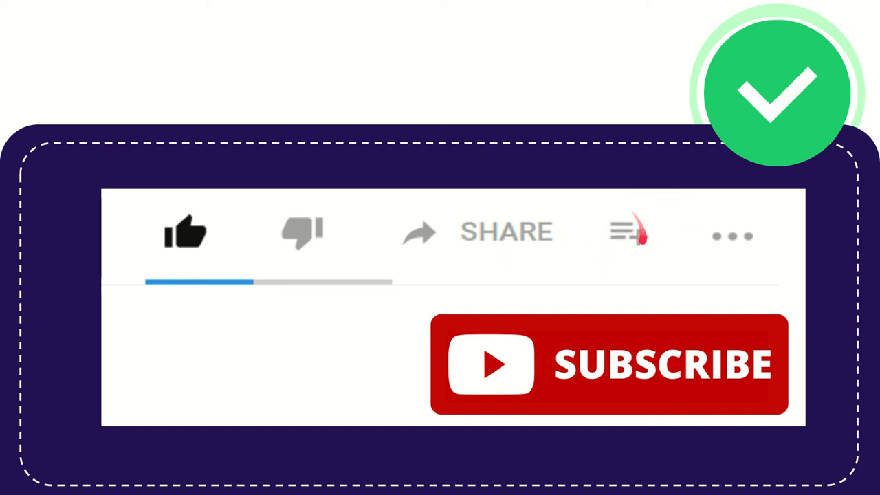